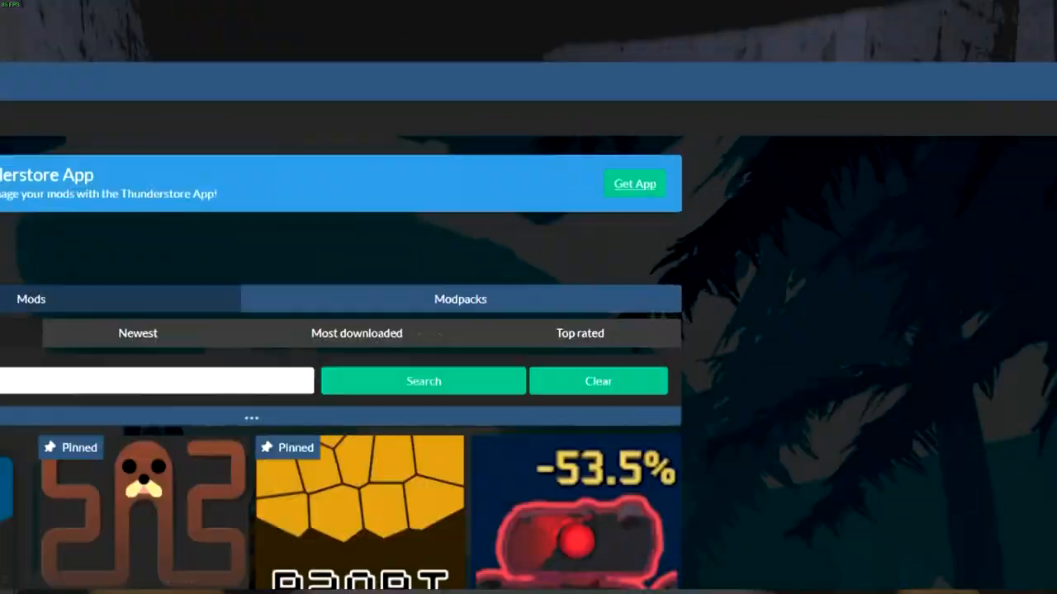
Get the Thunderstore desktop app from the website and launch it to game selection.
left_click(634, 183)
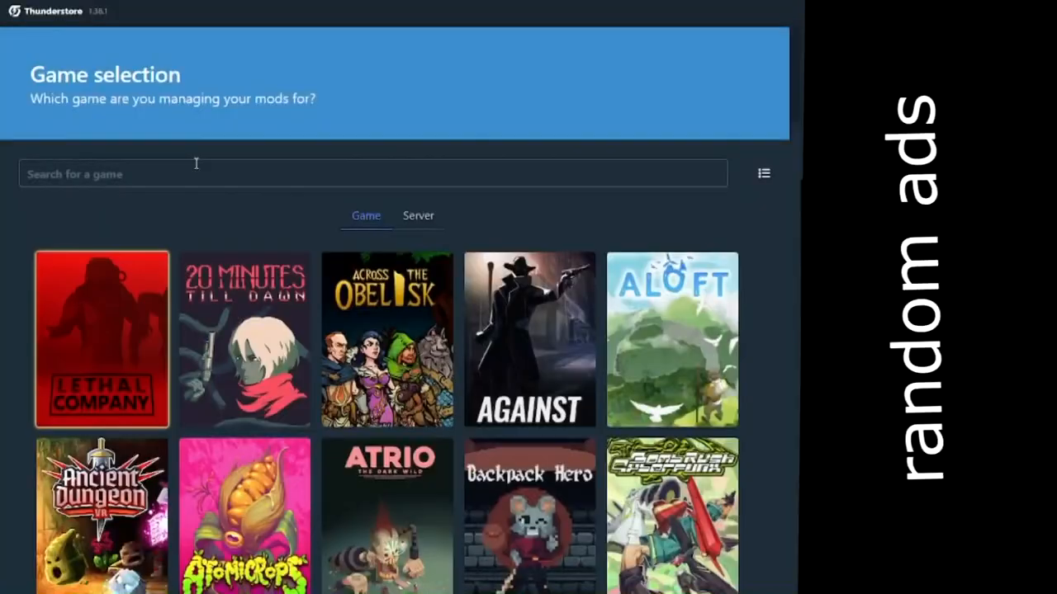
Search 'lethal' and choose Lethal Company as the game.
type("lethal")
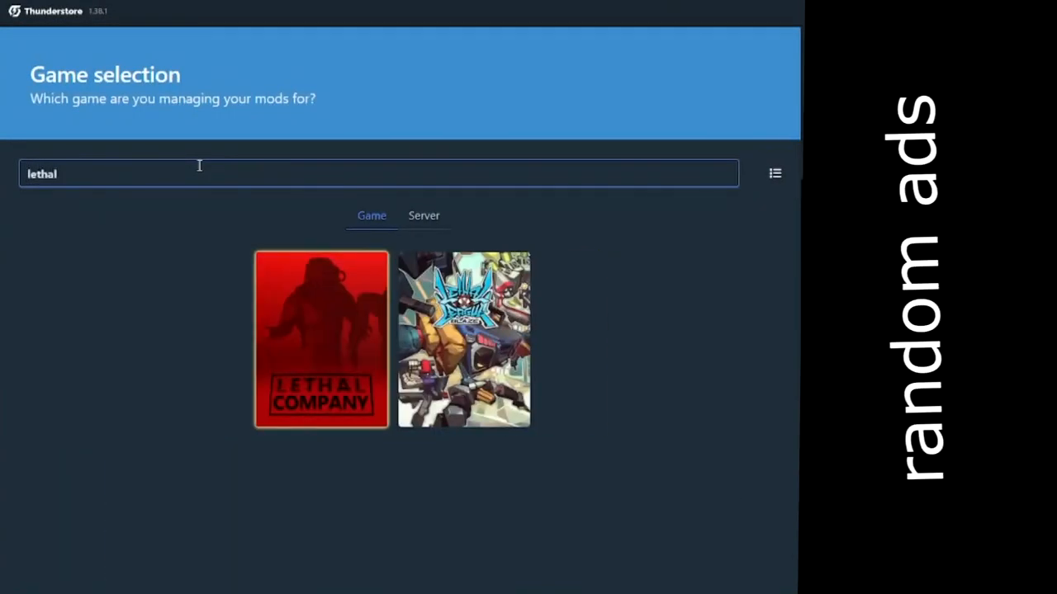
left_click(319, 340)
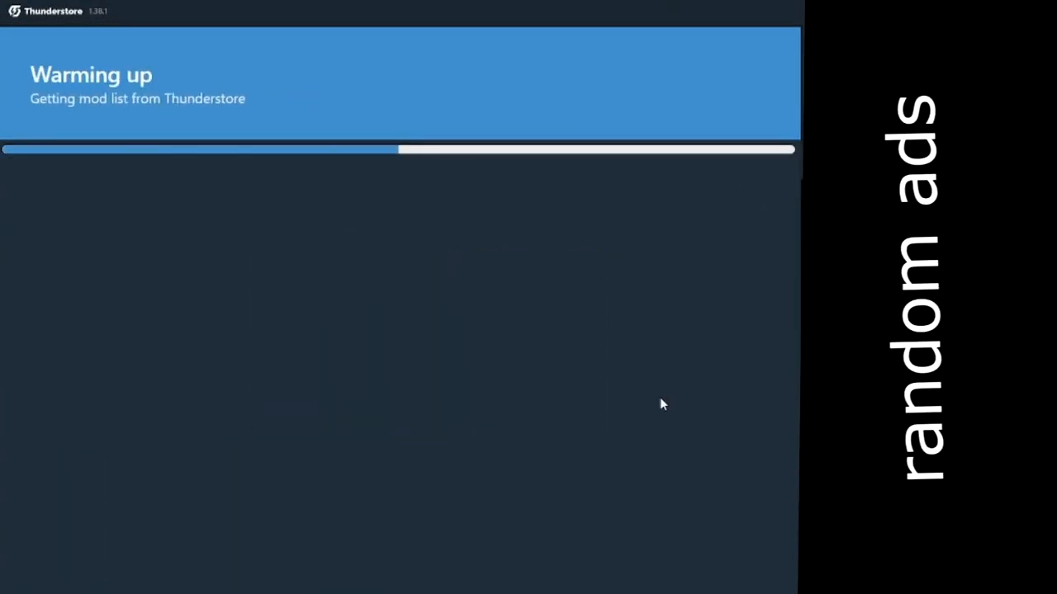
mouse_move(484, 218)
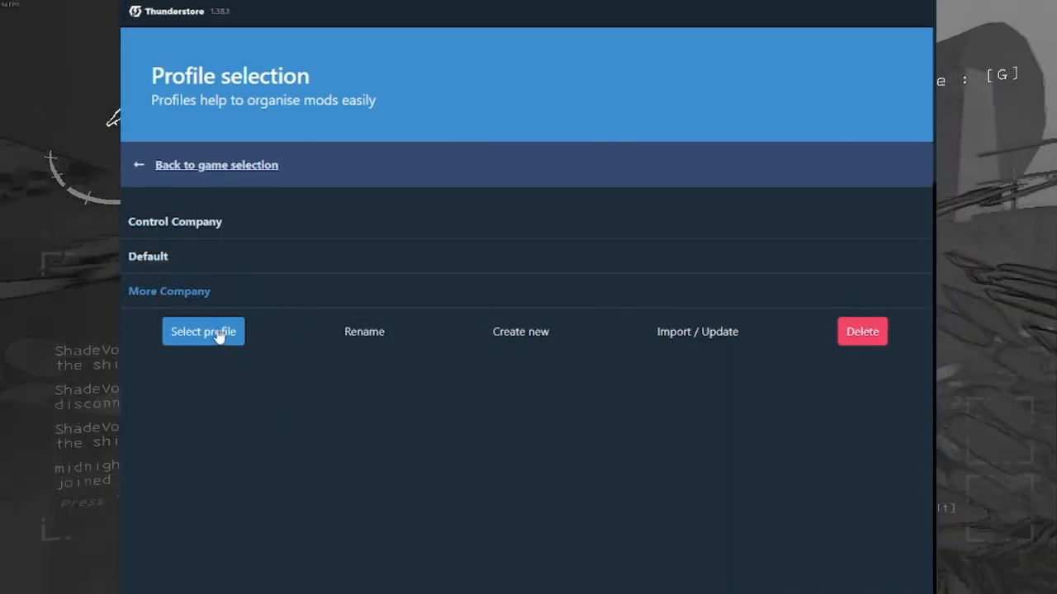
Select the 'More Company' profile for Lethal Company.
left_click(203, 331)
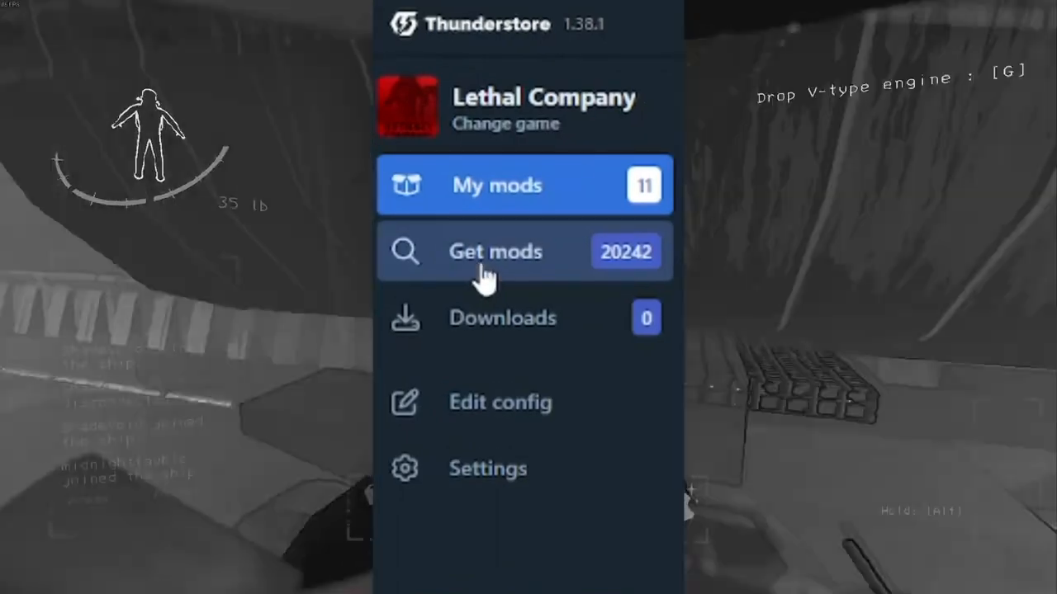
Open the Get mods catalogue of downloadable Lethal Company mods.
left_click(495, 252)
type("BepInExPack")
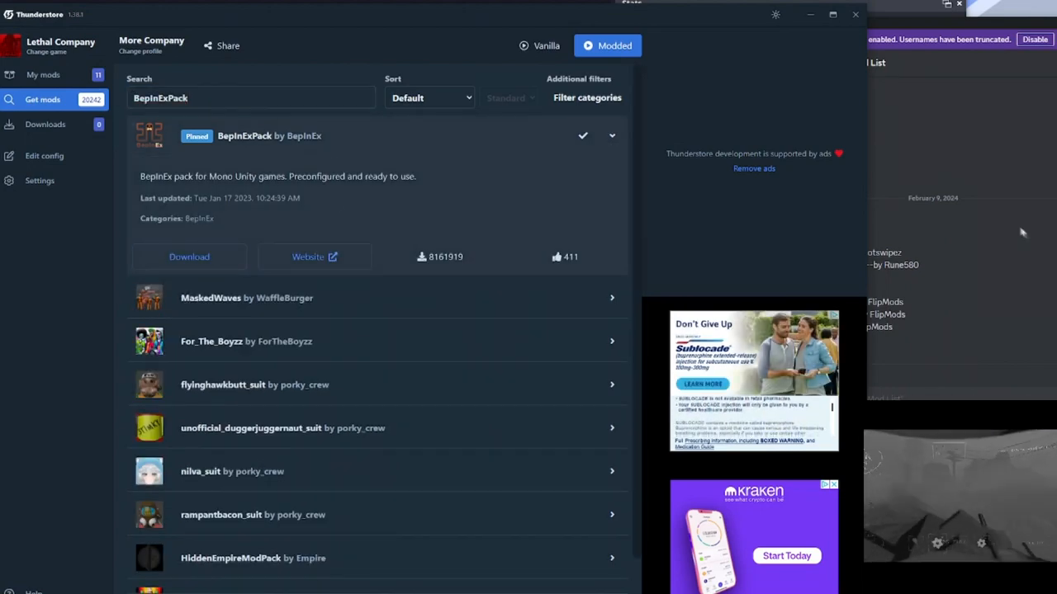
Search the catalogue for LC_API, then view the profile's installed mods under My mods.
type("LC_API")
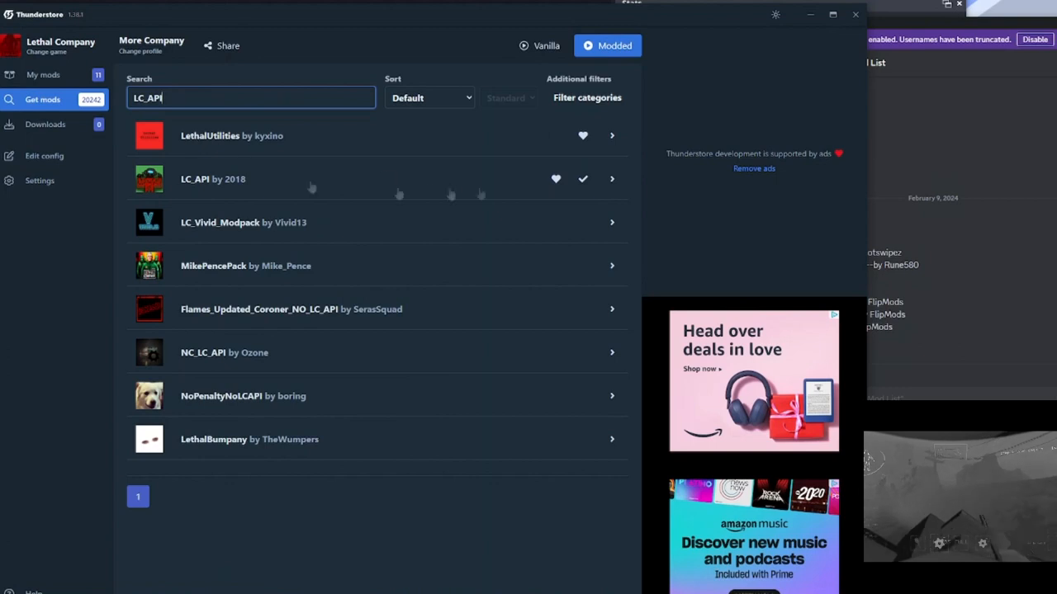
right_click(791, 326)
type("ReservedWalkieSlot")
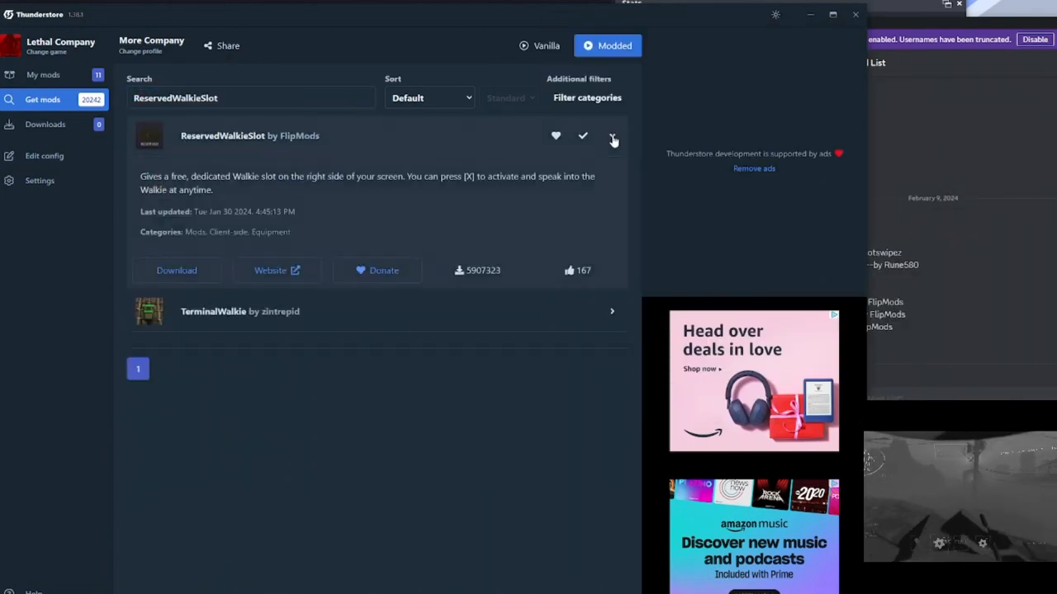
left_click(43, 75)
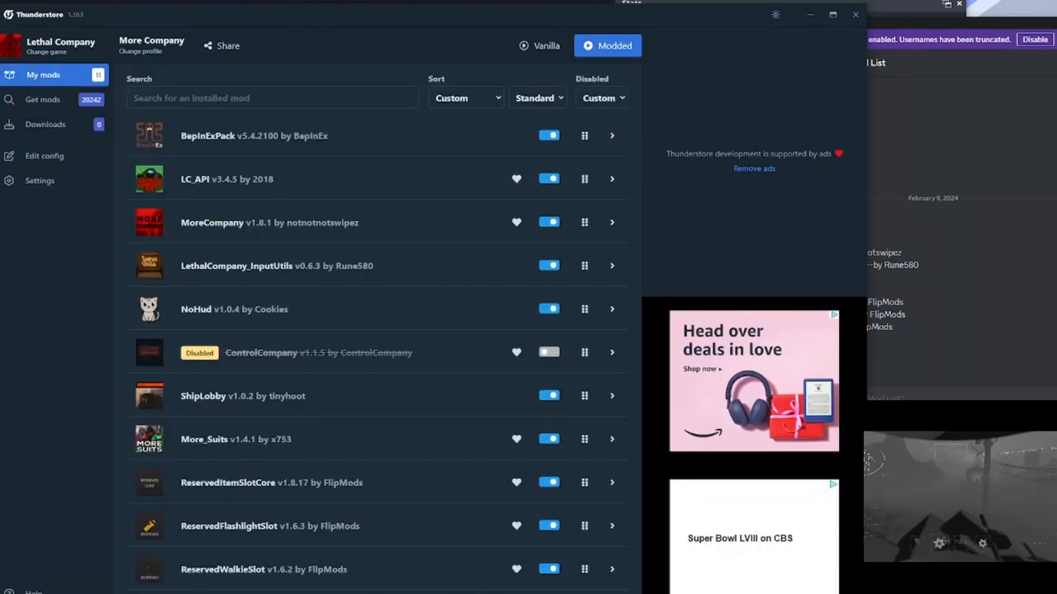